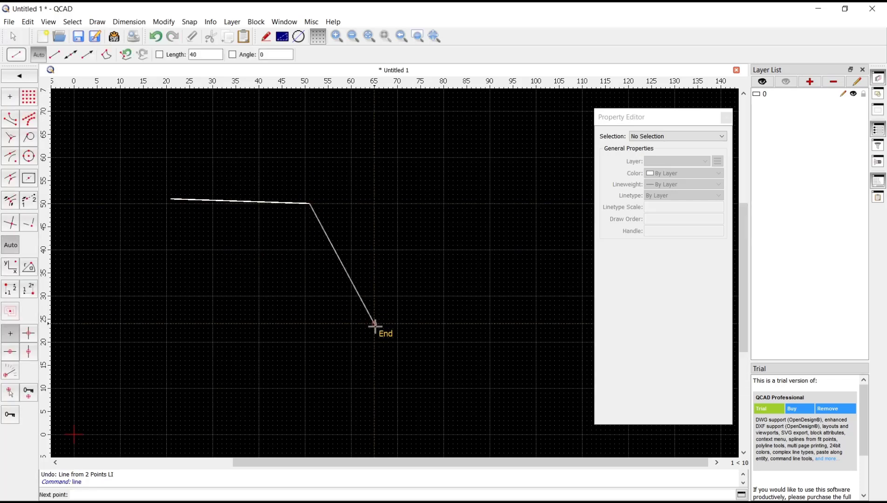
# Place the last outline corner and close the six-sided shape at its starting point.
pyautogui.click(180, 219)
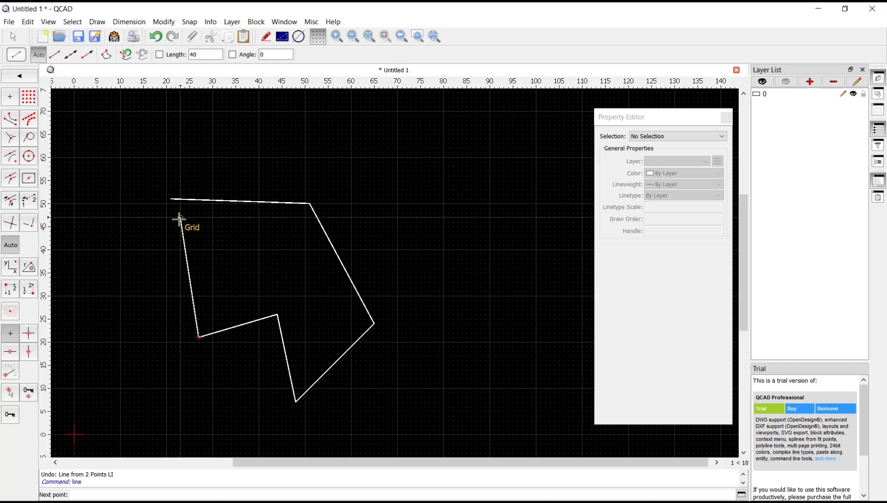
pyautogui.click(272, 277)
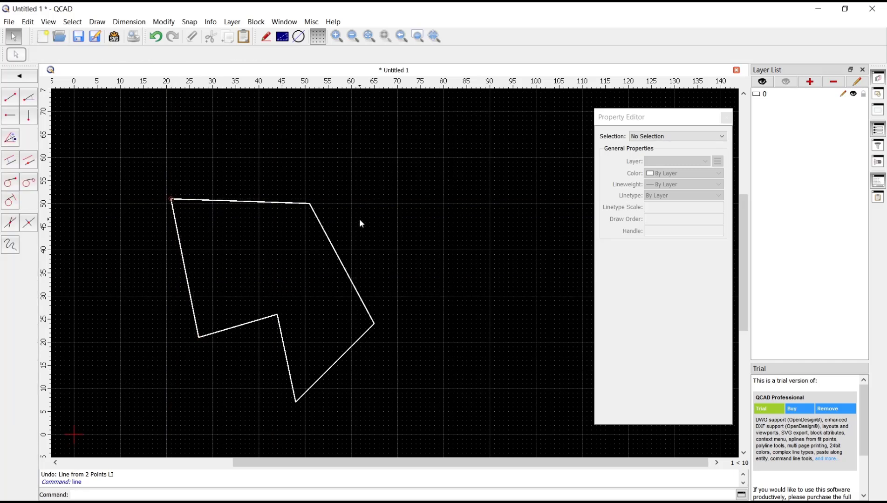
# Select and delete the outline's upper-right edge, opening its right side.
pyautogui.click(340, 266)
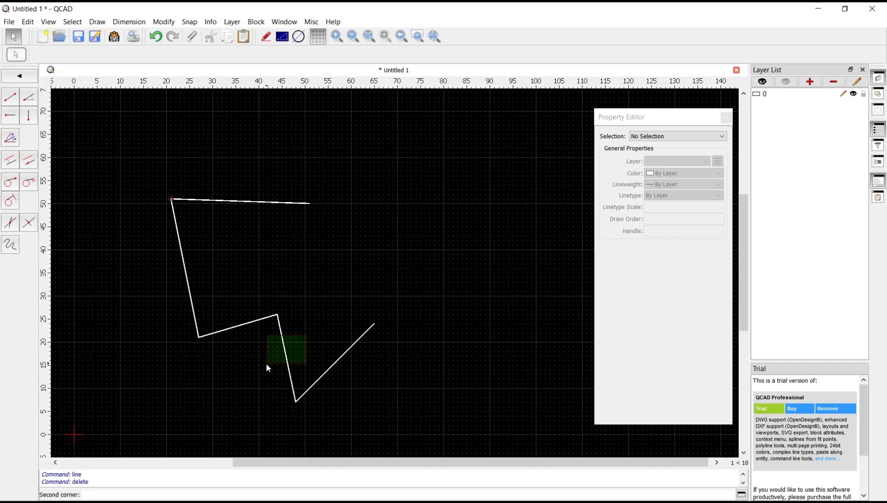
pyautogui.click(286, 363)
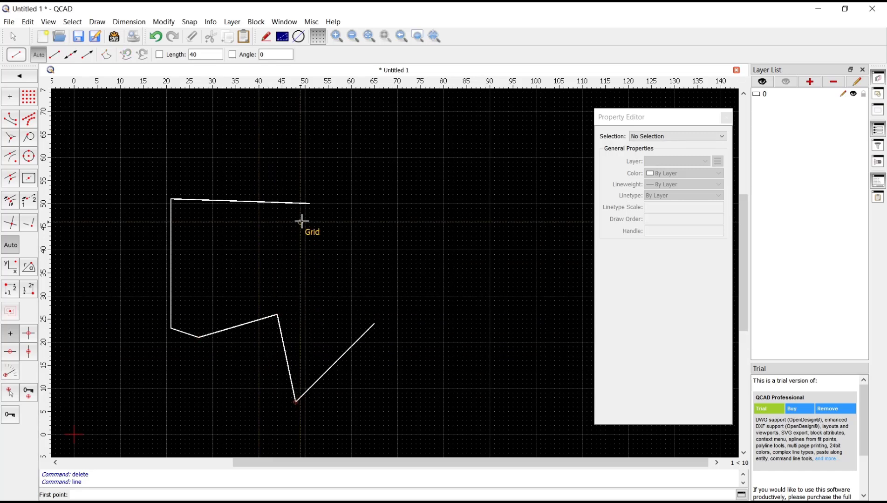
# Start a new line at the right end of the top edge.
pyautogui.click(373, 323)
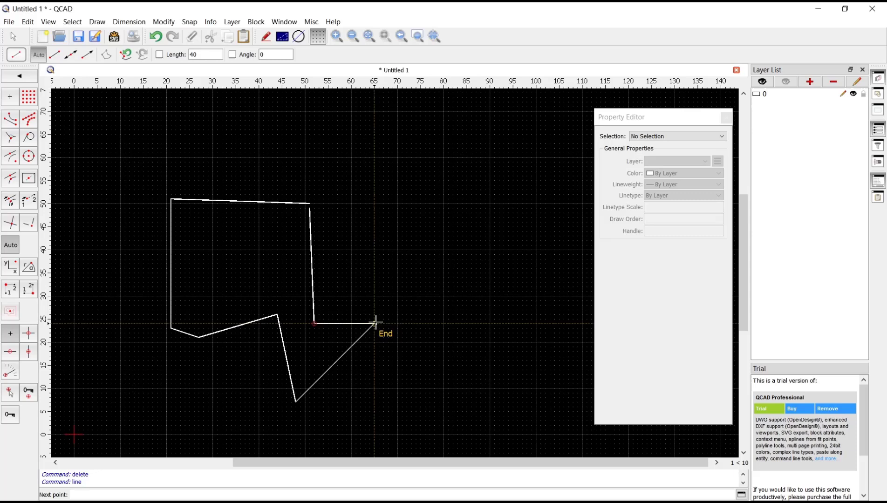